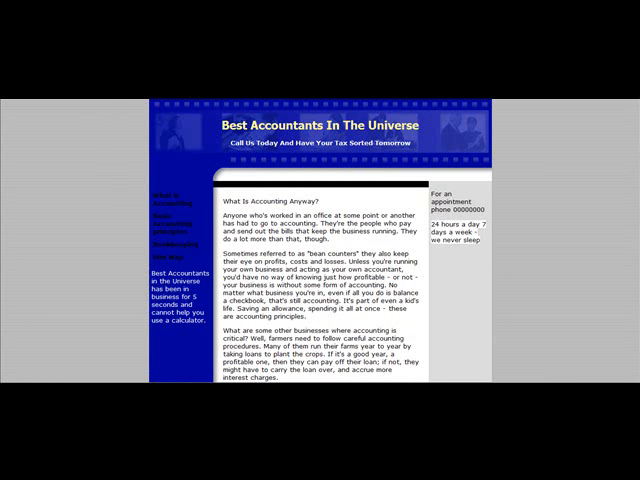
Scroll down the accountants website to look over the homepage
scroll(down, 3)
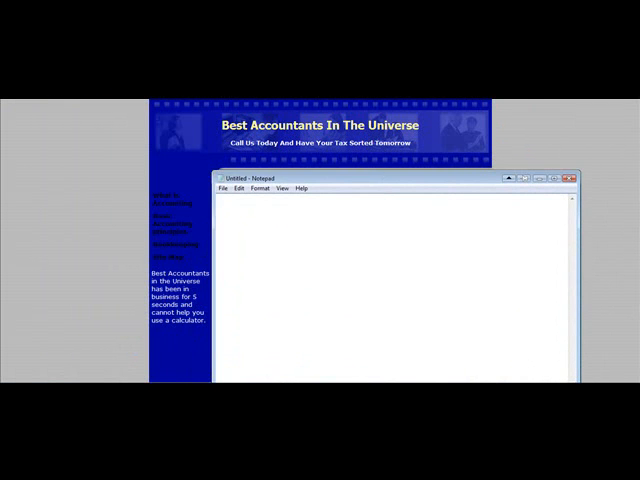
click(572, 176)
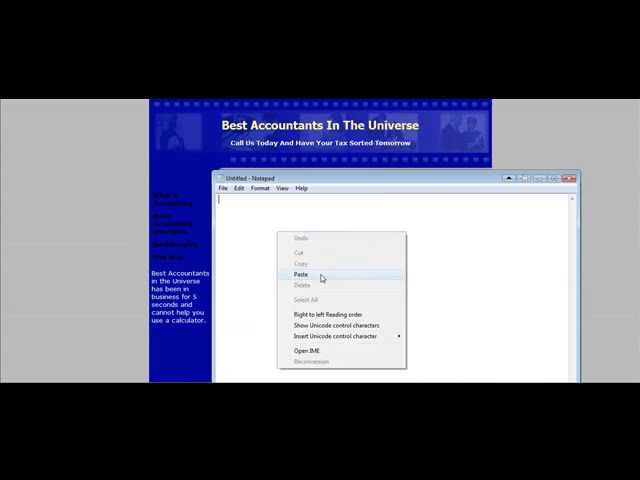
click(300, 274)
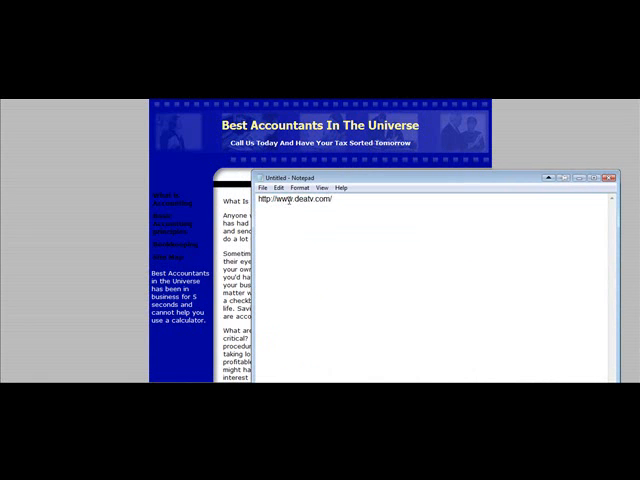
double_click(286, 200)
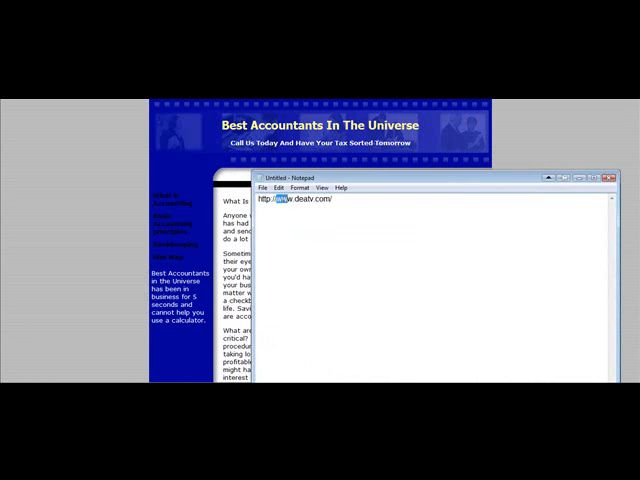
double_click(288, 200)
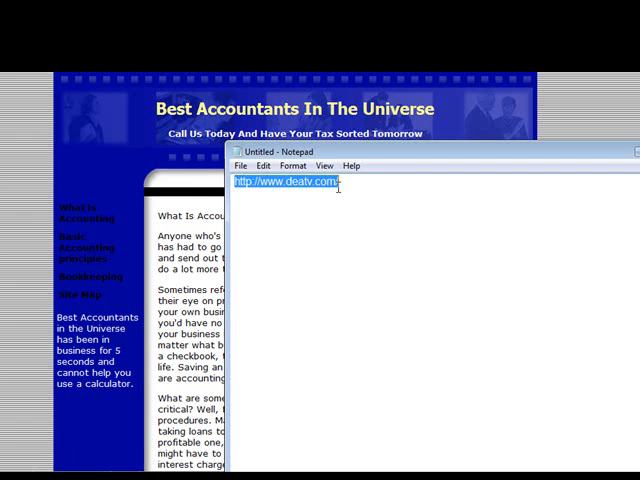
Type a partial second address 'http:dea', remove it, and move the note lower
click(390, 202)
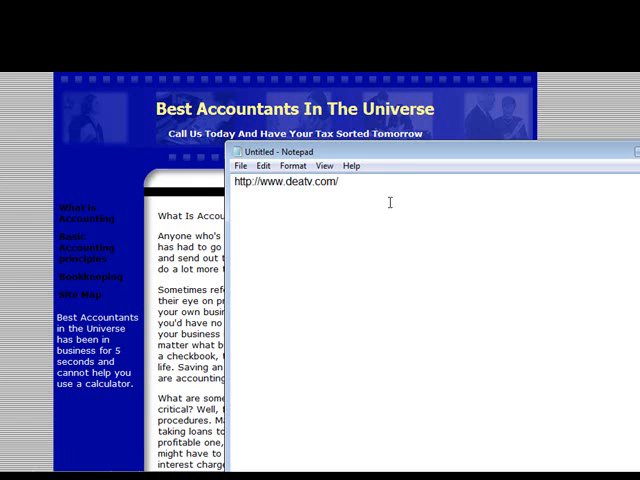
text(http:)
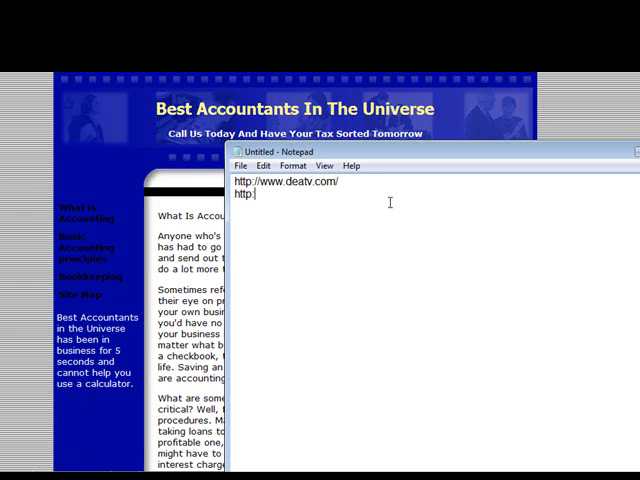
text(deatv.com)
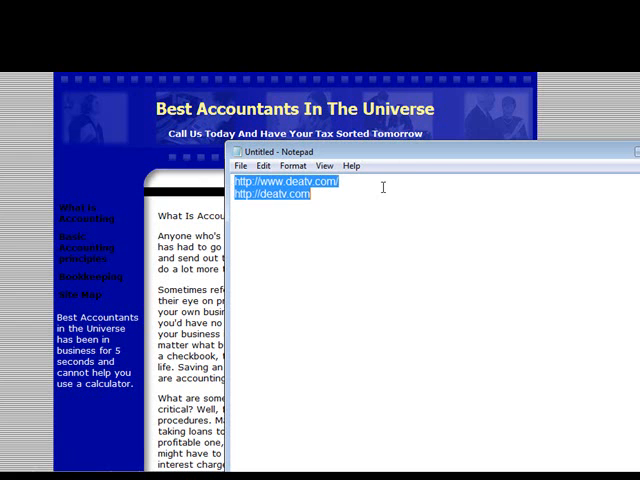
click(270, 196)
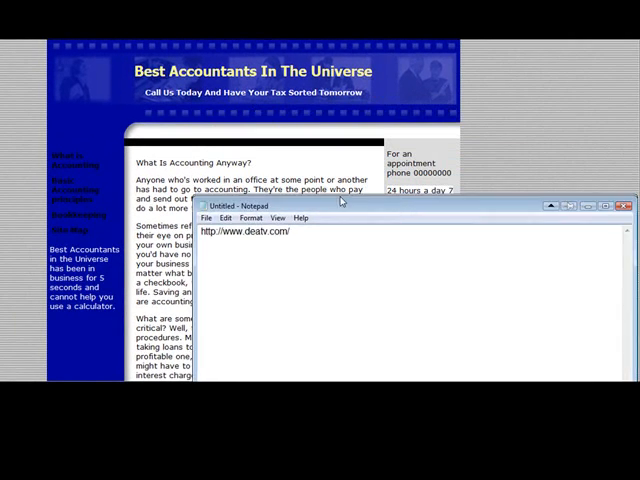
drag(340, 208, 324, 304)
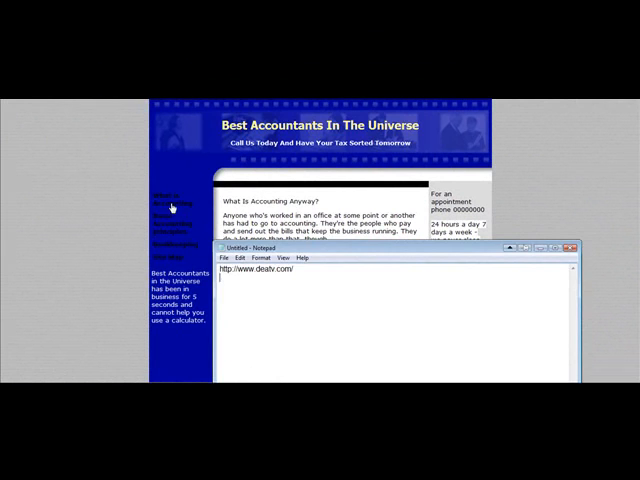
Paste the Basic Accounting Principles page address into the note under the homepage
click(578, 246)
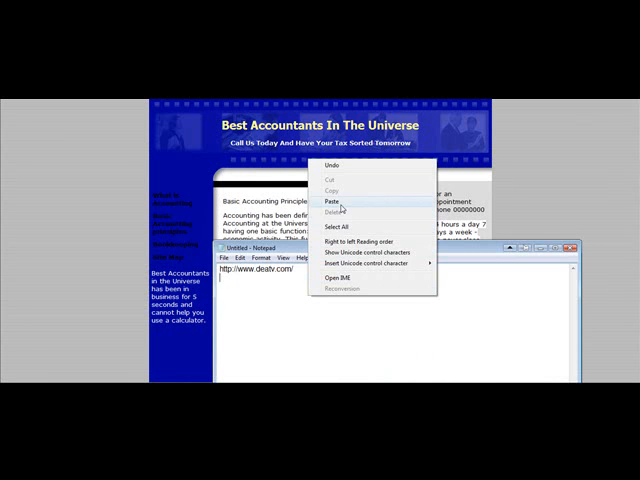
click(334, 200)
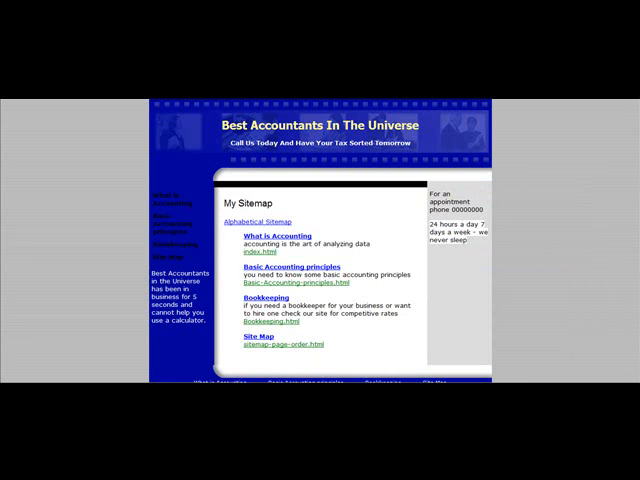
mouse_move(548, 176)
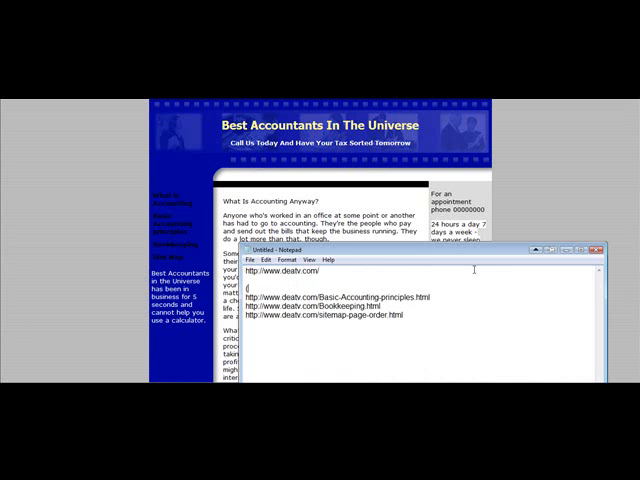
Add the label '(what is accounting anyway - homepage)' below the homepage address
text((what is account)
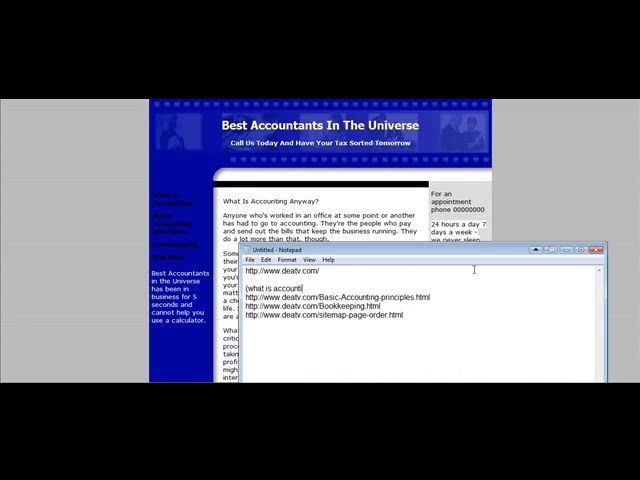
text(ing)
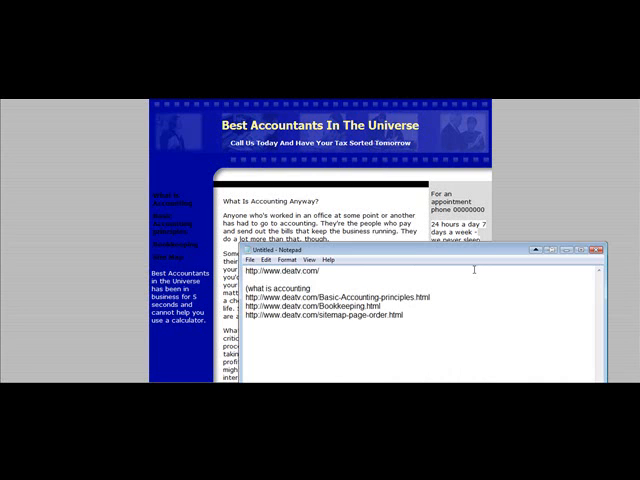
text(anyway)
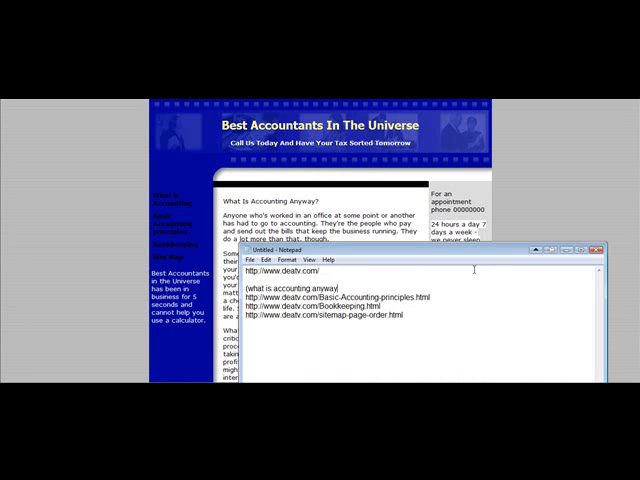
text(- homepage)
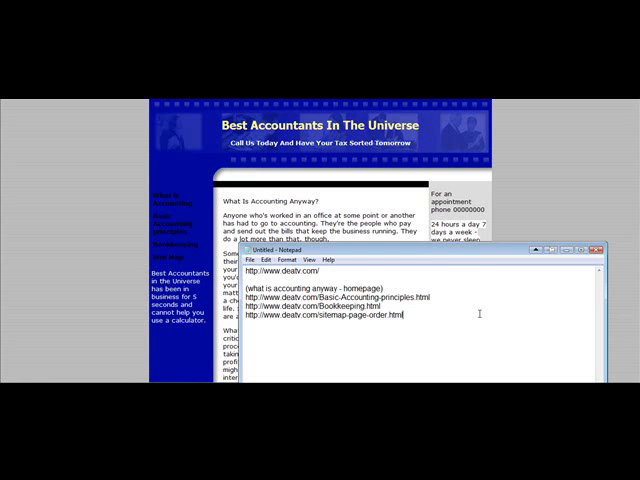
click(600, 246)
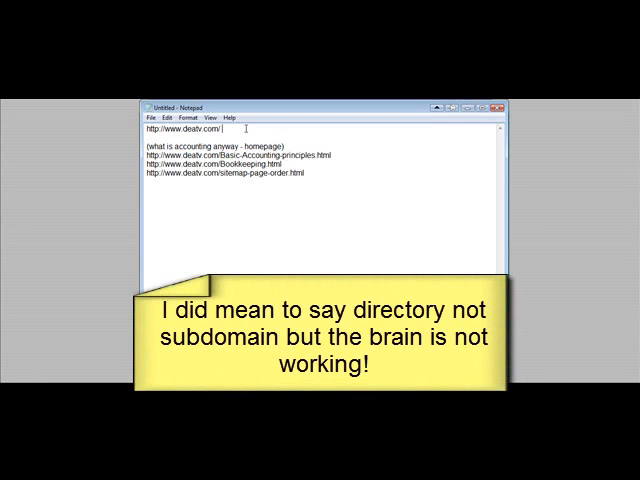
Try a 'blog' directory after the homepage address, then delete it again
text(blog)
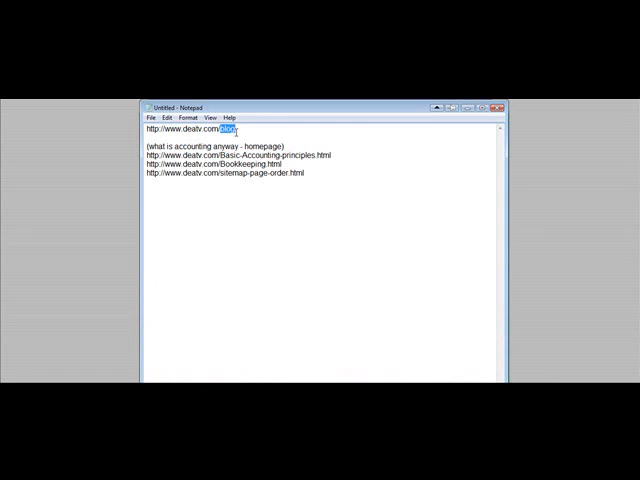
key(Delete)
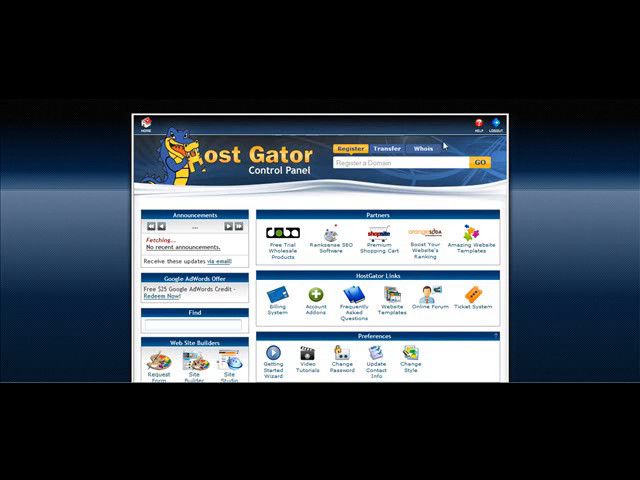
Launch Fantastico De Luxe from Software/Services and choose WordPress under Blogs
scroll(down, 3)
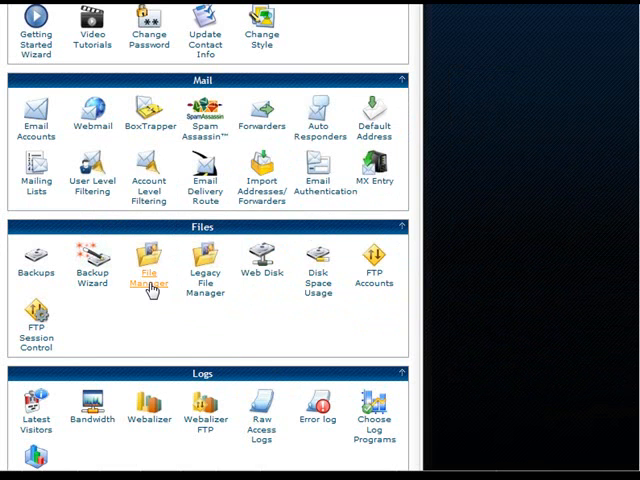
scroll(down, 3)
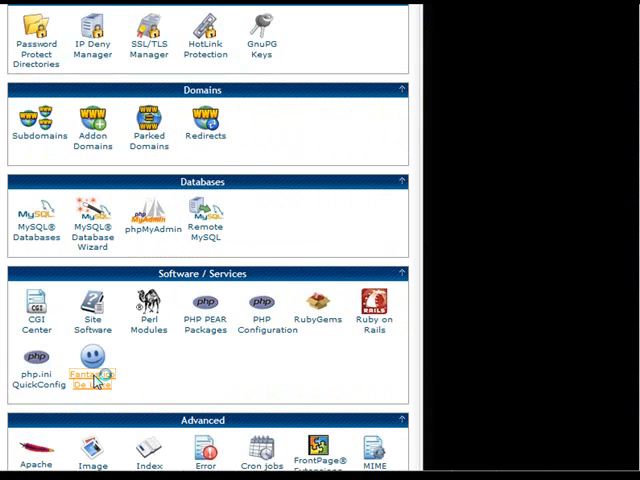
click(90, 376)
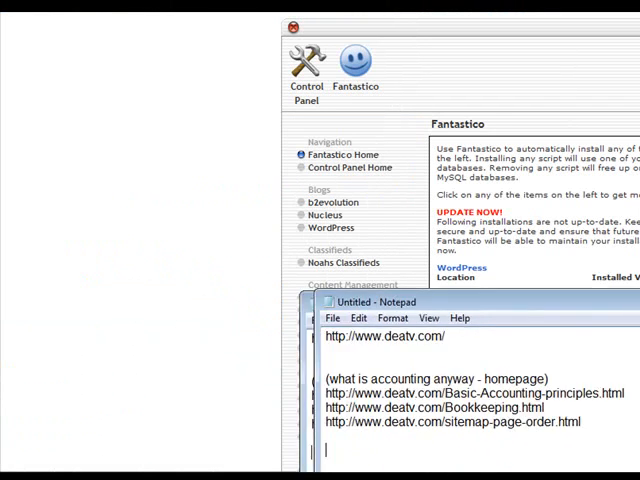
click(332, 228)
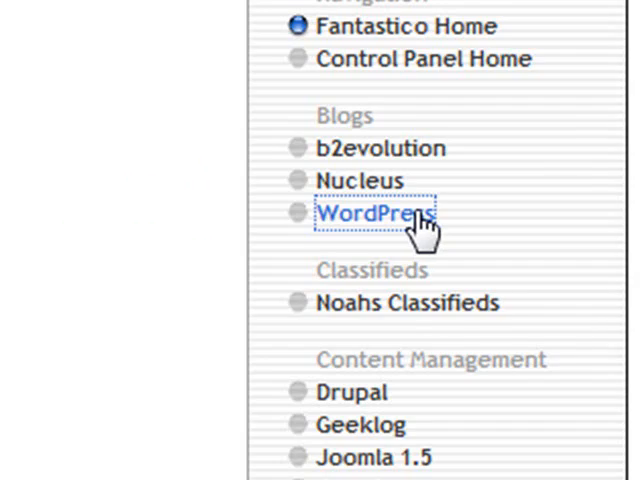
click(372, 216)
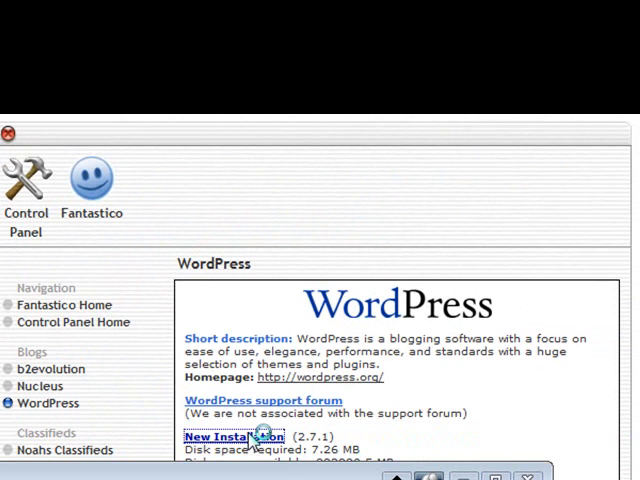
Begin a New Installation of WordPress with 'test' as the install directory
click(232, 436)
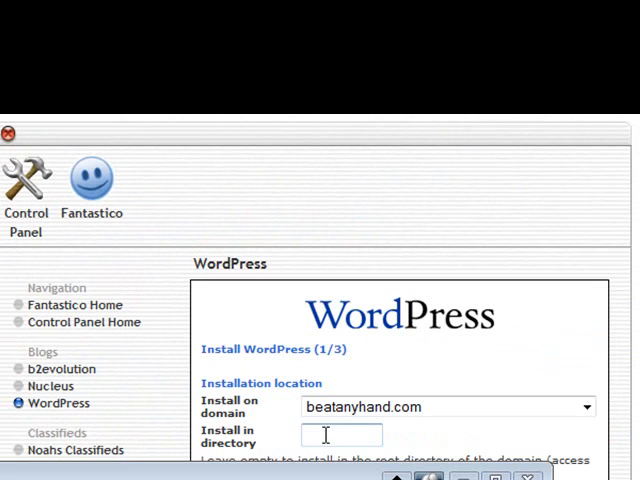
click(584, 408)
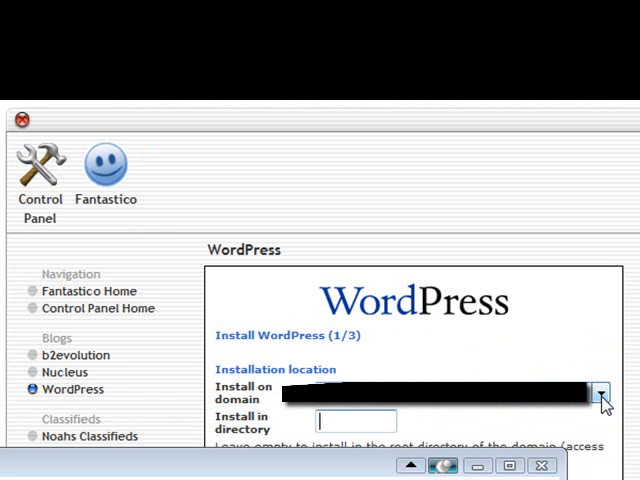
text(test)
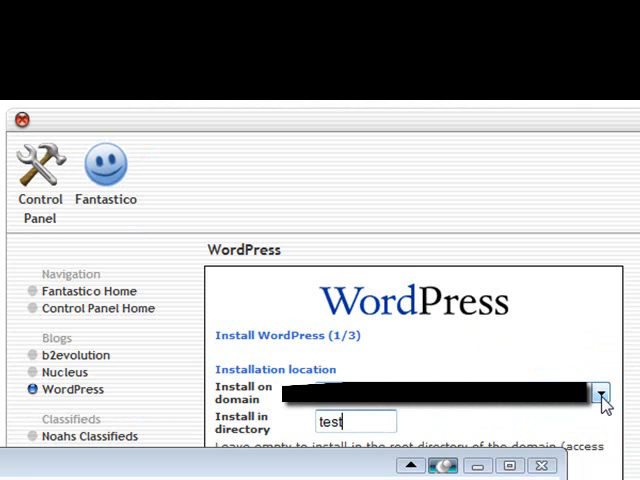
click(602, 392)
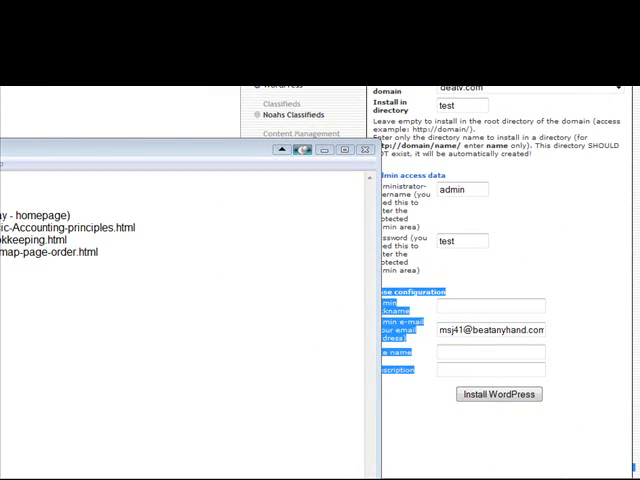
Install WordPress, finish the installation, and start an 'info@' email for the details
click(498, 392)
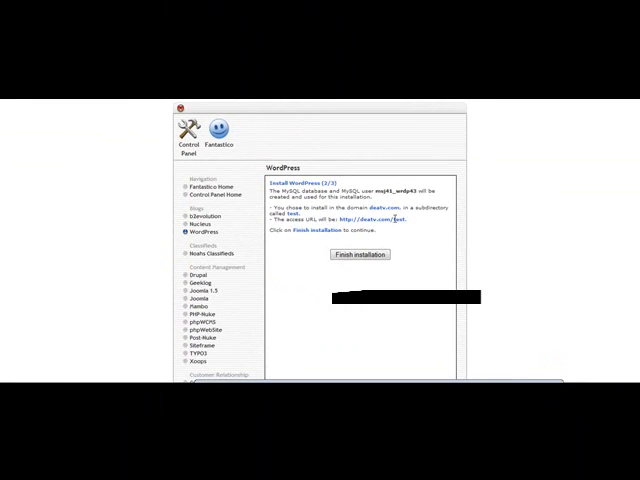
click(358, 254)
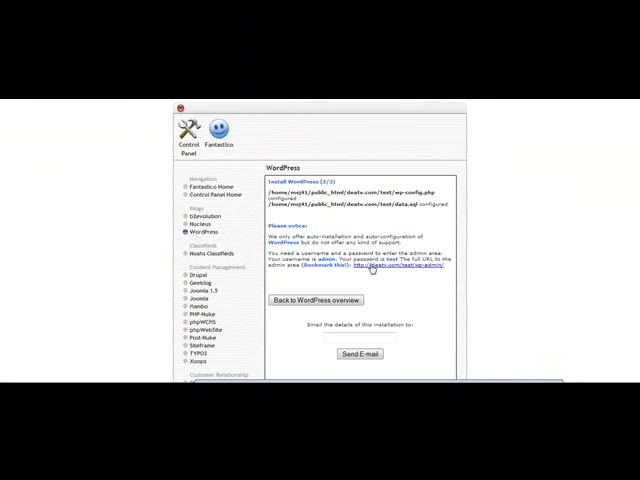
text(info)
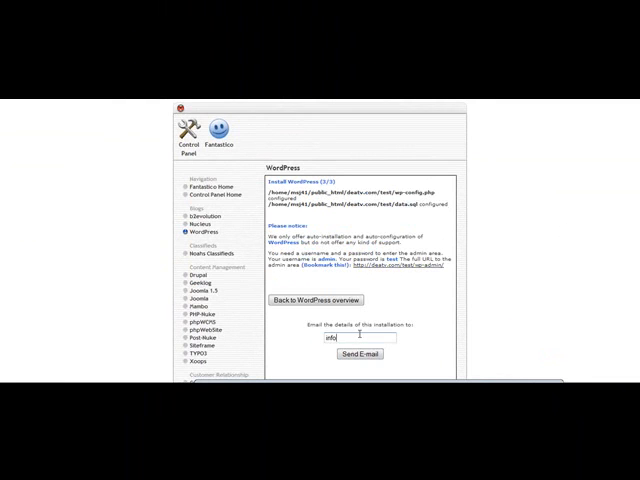
text(@)
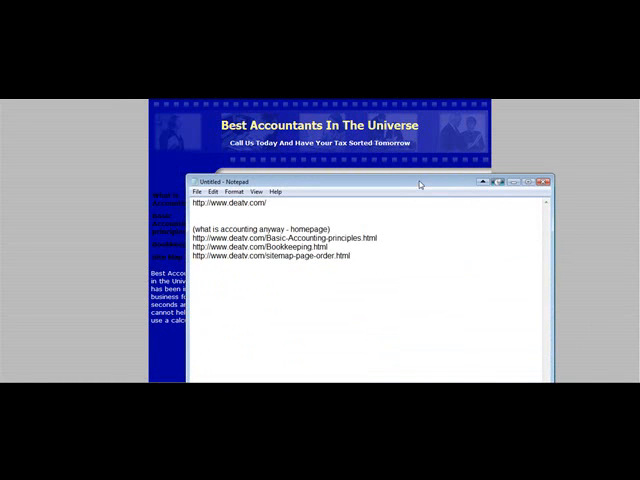
drag(410, 184, 348, 168)
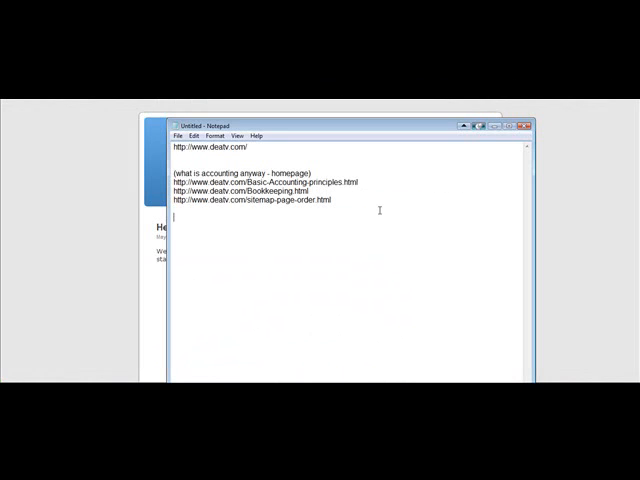
List 'Platinum Seo', 'Redirection - by Urban Giraffe' and 'Site Map' as plugins
text(Platinum Seo)
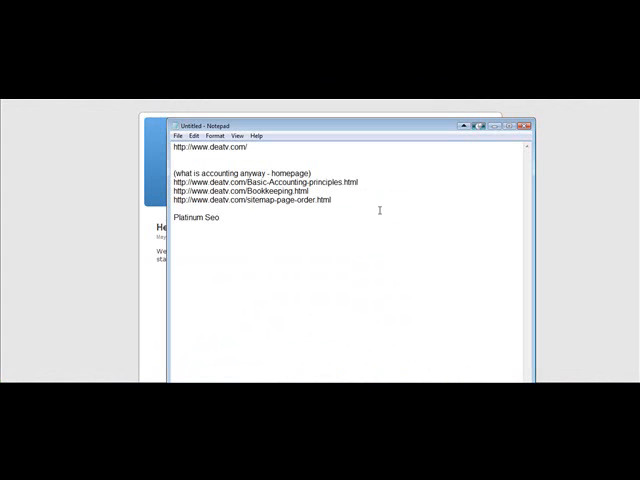
text(Redirect)
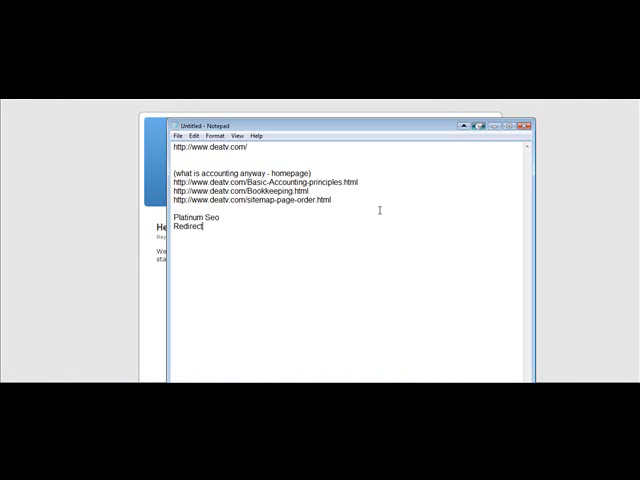
text(ion)
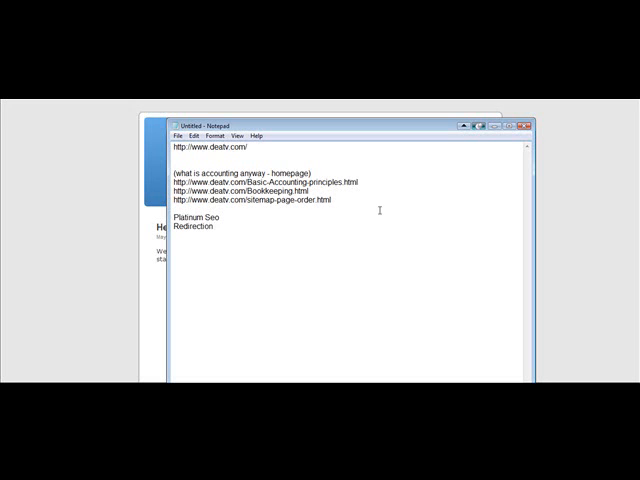
text(- by Urban Giraff)
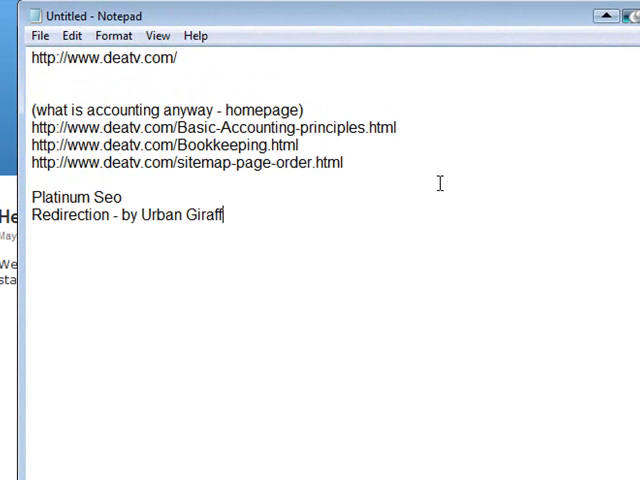
text(e)
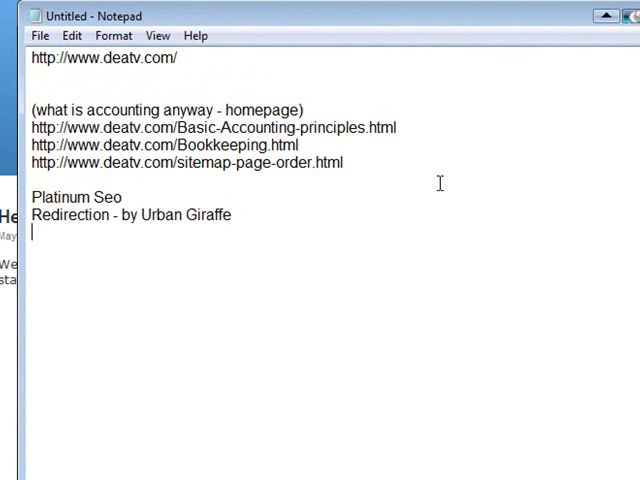
text(Site Map)
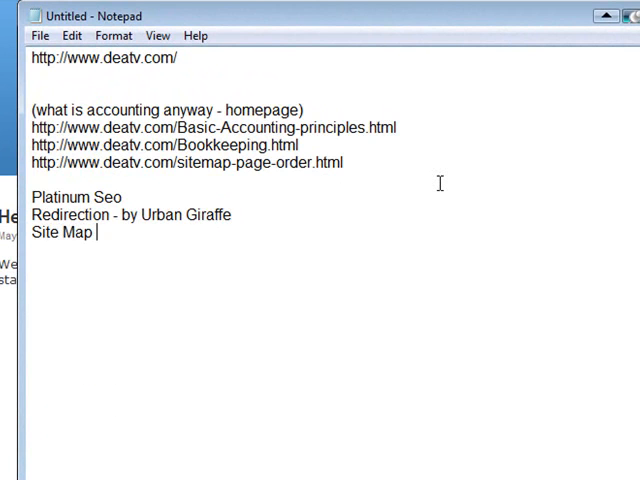
mouse_move(436, 158)
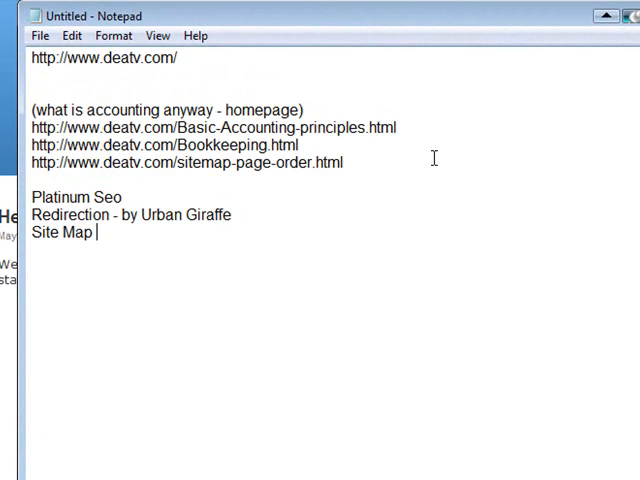
mouse_move(416, 116)
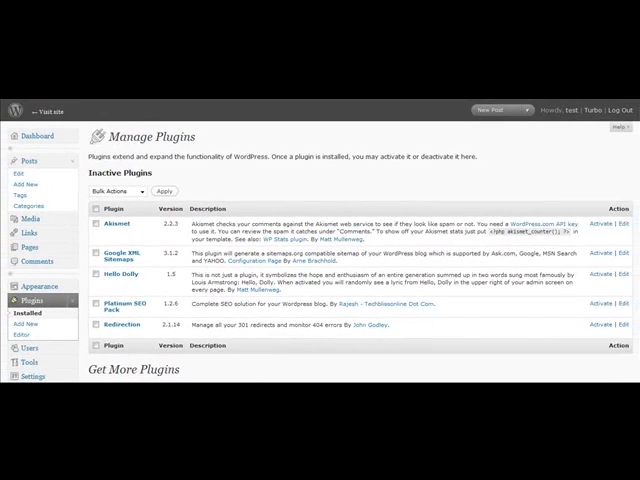
Reach the Privacy Settings page from the sidebar's Settings section
scroll(down, 3)
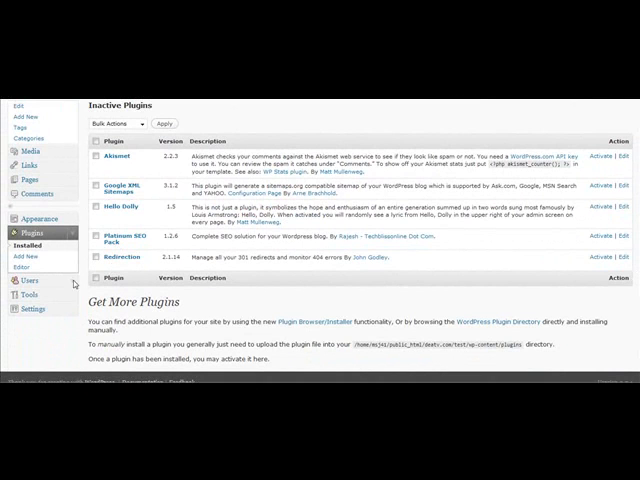
click(32, 308)
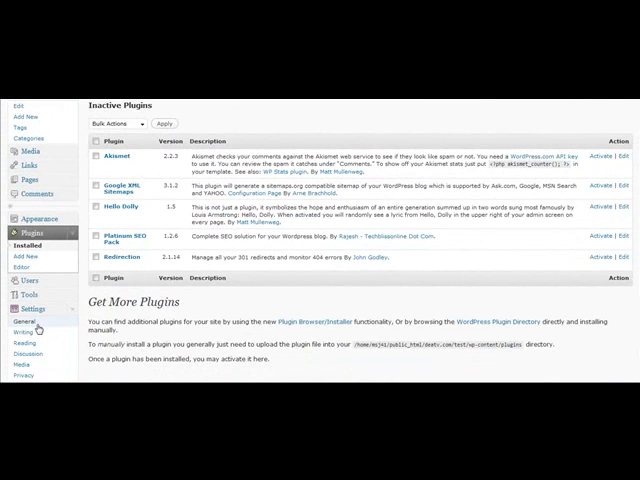
mouse_move(36, 328)
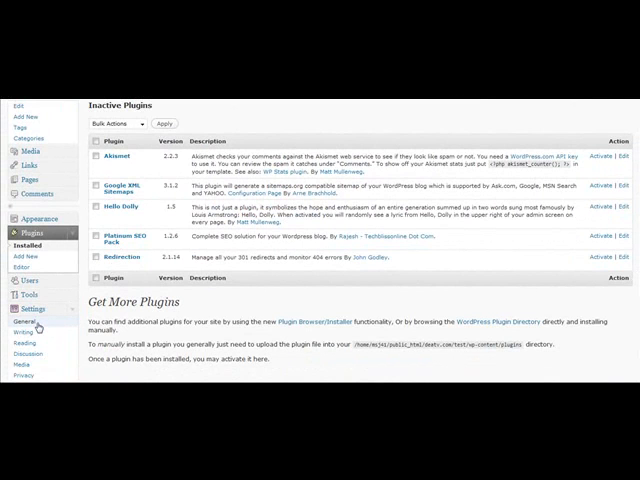
click(36, 322)
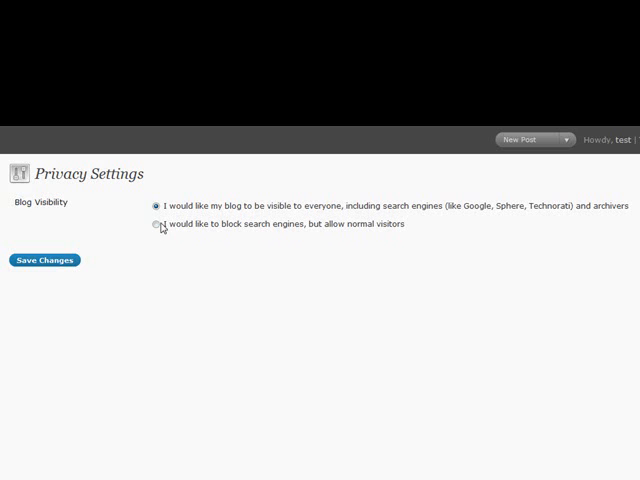
Save blog visibility as blocking search engines while allowing normal visitors
click(152, 224)
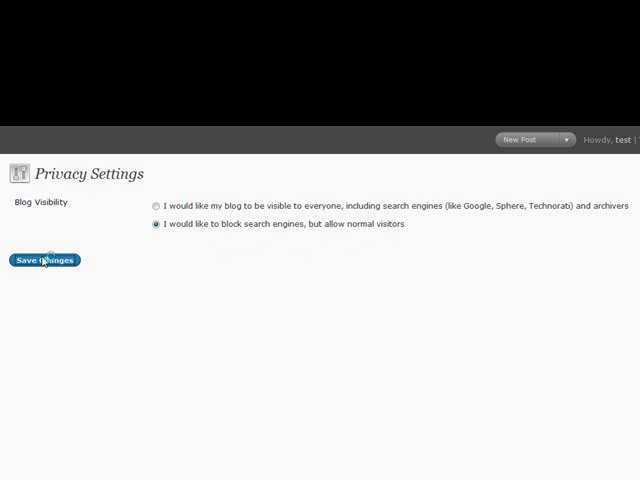
click(44, 260)
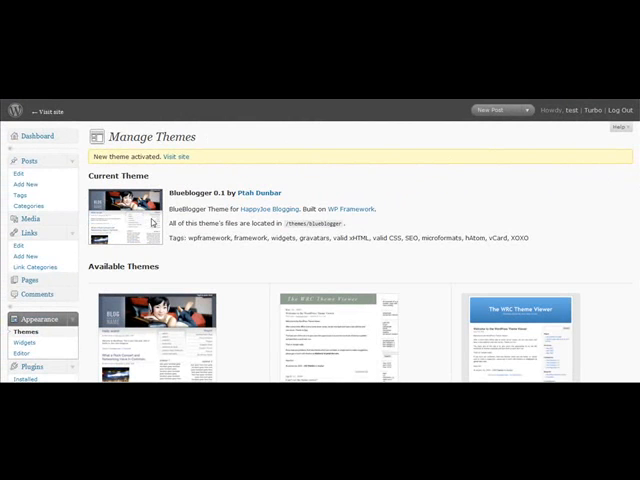
mouse_move(148, 224)
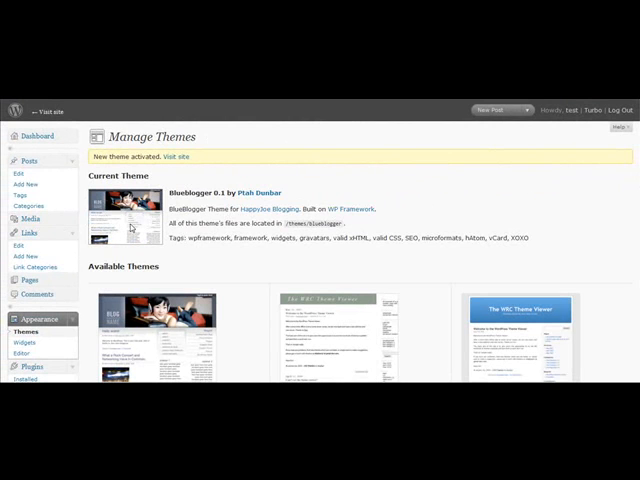